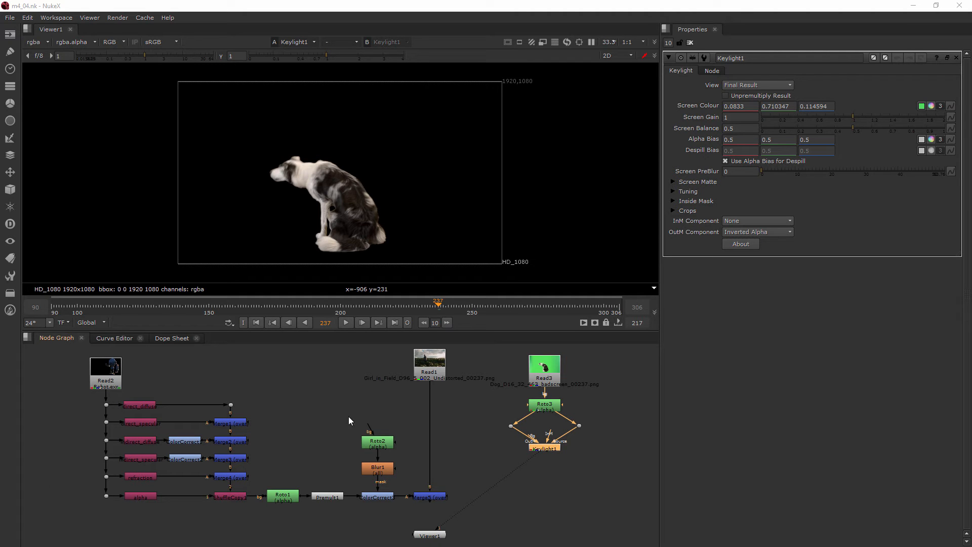
{"action": "mouse_move", "coordinate": [718, 136]}
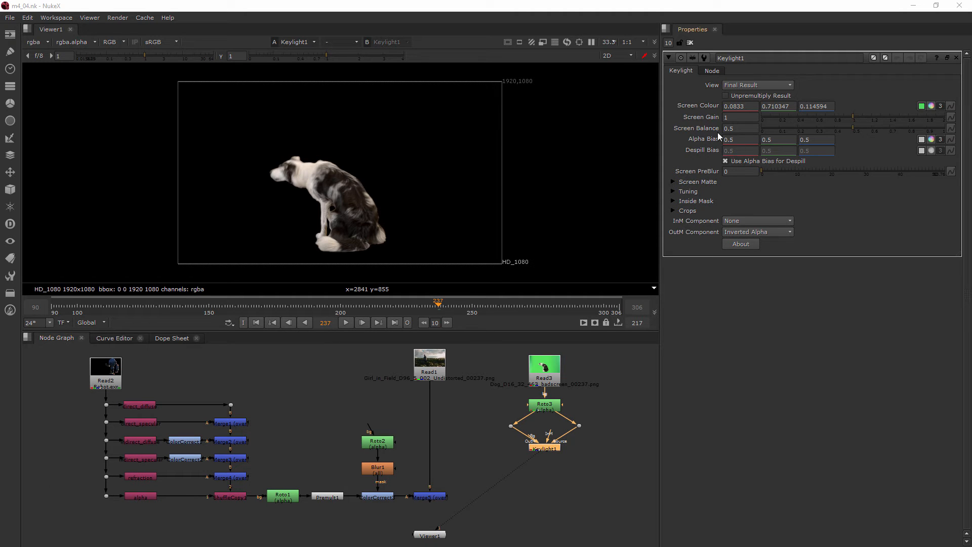
{"action": "mouse_move", "coordinate": [729, 157]}
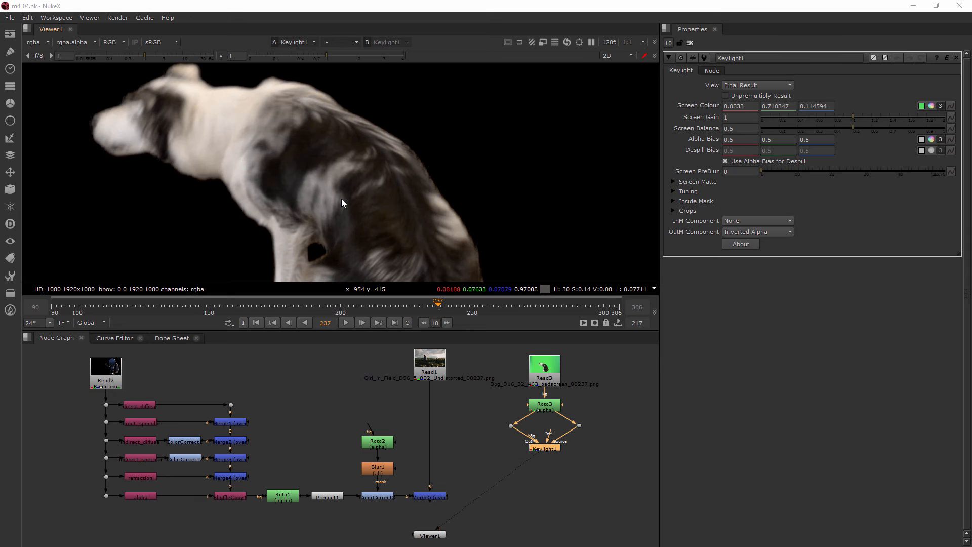
{"action": "mouse_move", "coordinate": [257, 152]}
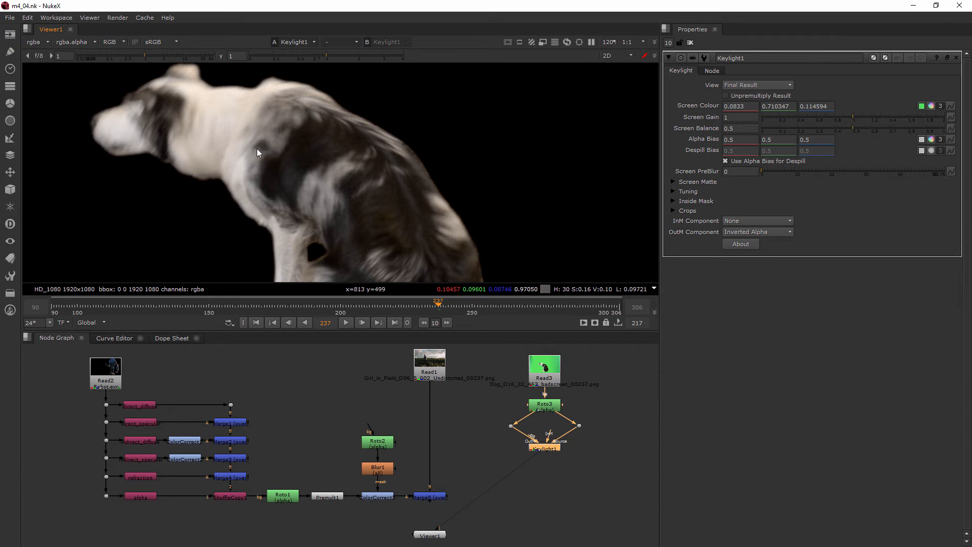
- Switch the Viewer to the alpha channel to inspect Keylight1's matte of the dog
{"action": "left_click", "coordinate": [110, 41]}
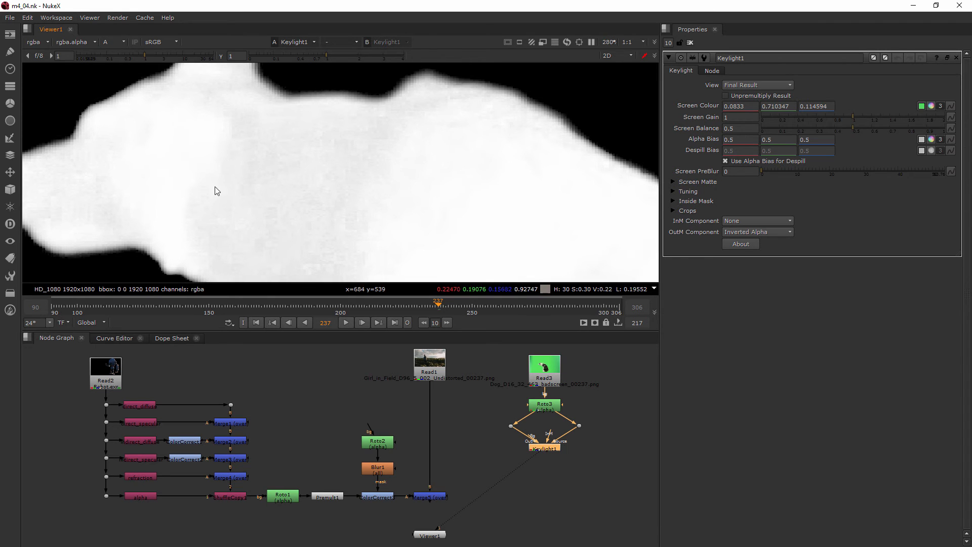
{"action": "mouse_move", "coordinate": [292, 168]}
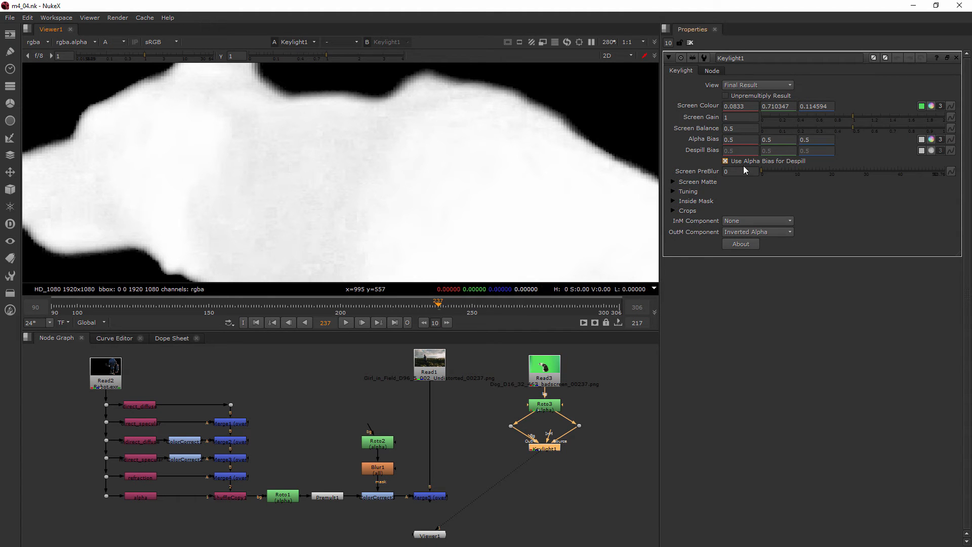
{"action": "mouse_move", "coordinate": [768, 161]}
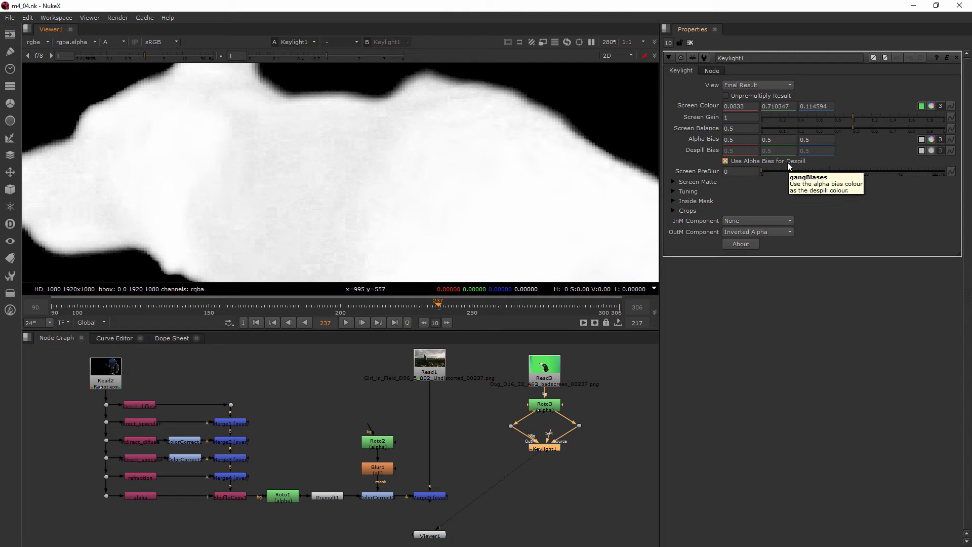
{"action": "mouse_move", "coordinate": [705, 138]}
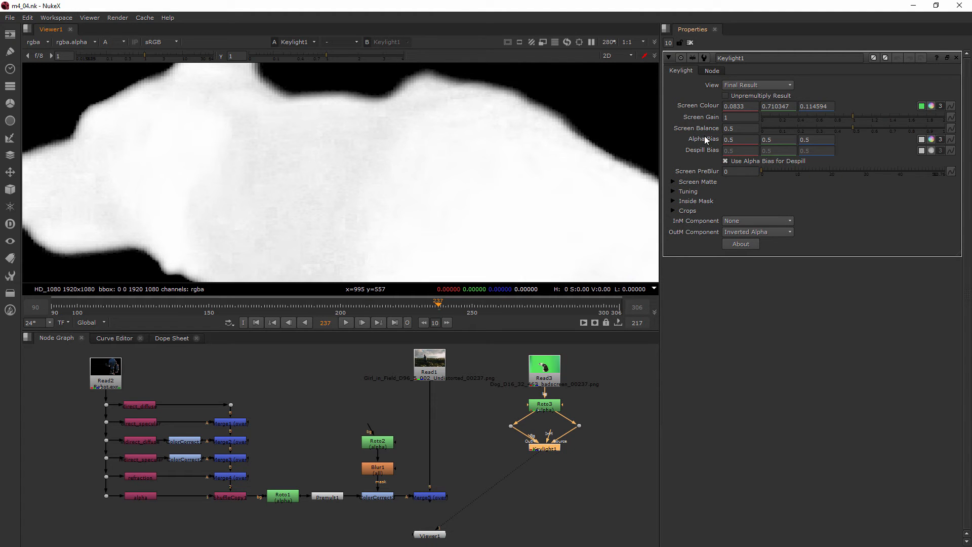
{"action": "mouse_move", "coordinate": [284, 174]}
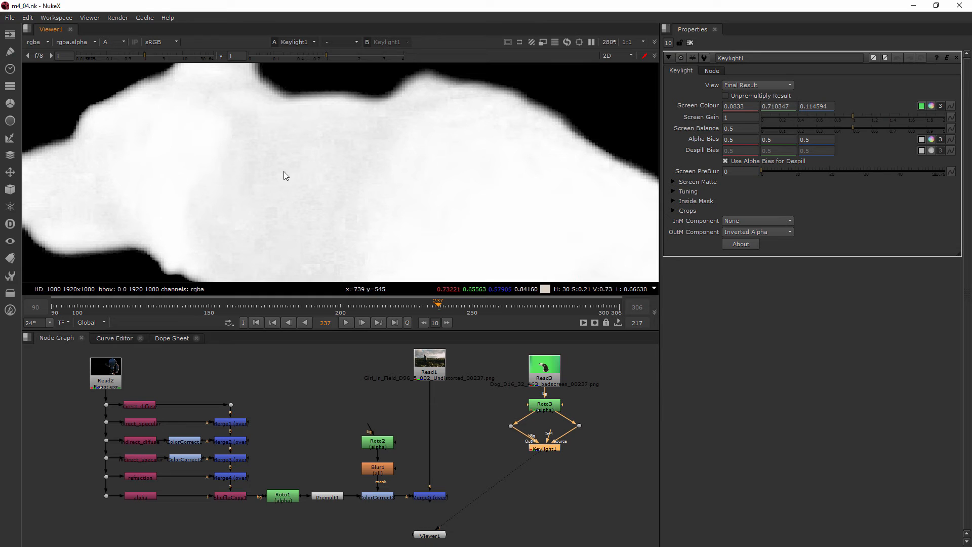
{"action": "mouse_move", "coordinate": [176, 136]}
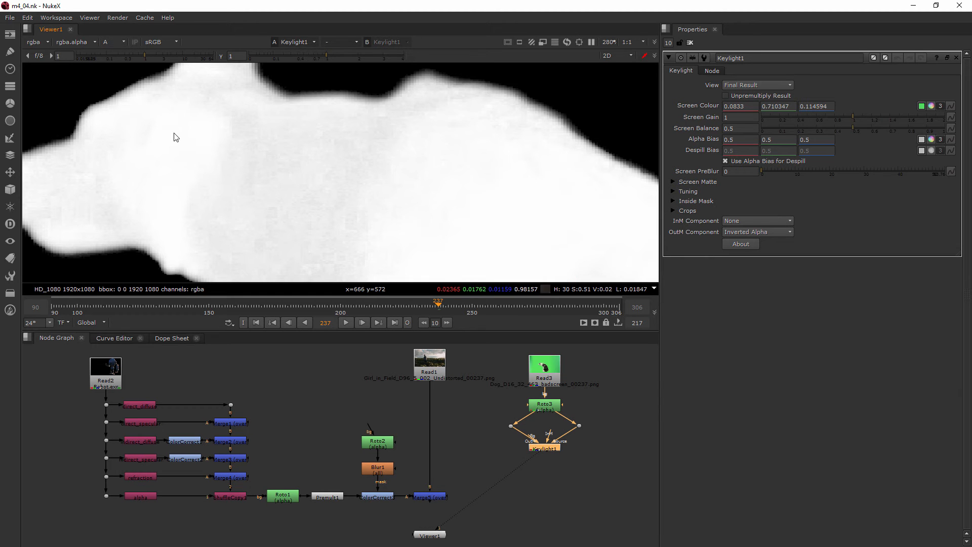
{"action": "mouse_move", "coordinate": [365, 217]}
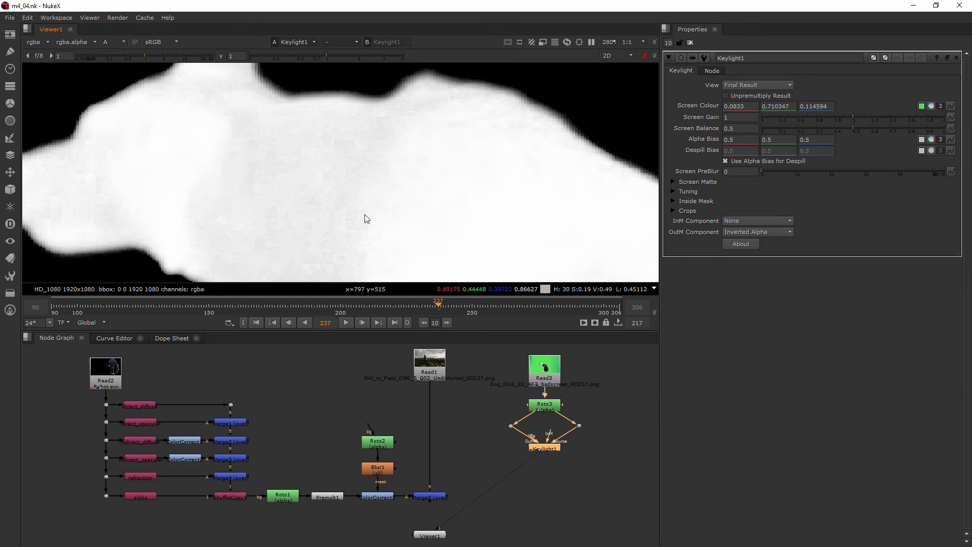
{"action": "mouse_move", "coordinate": [362, 168]}
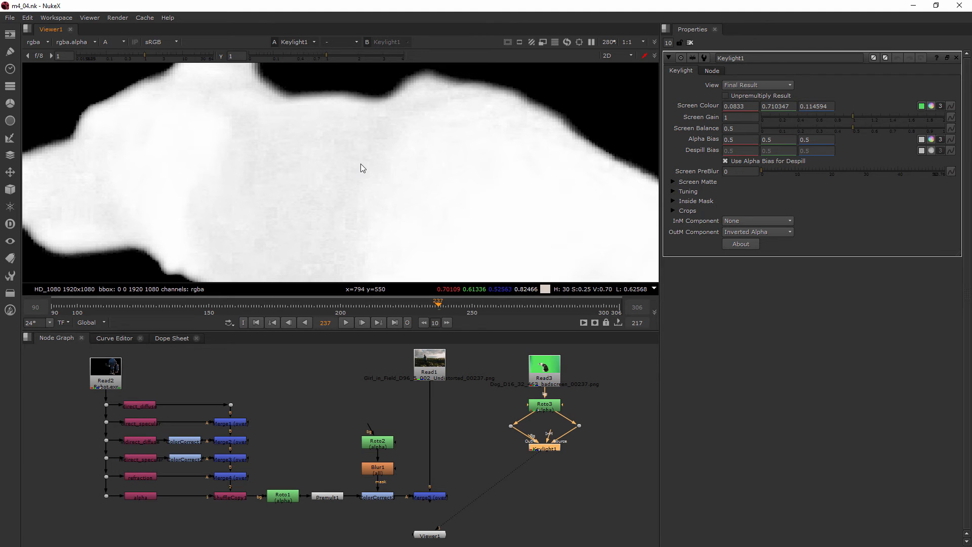
{"action": "mouse_move", "coordinate": [734, 197]}
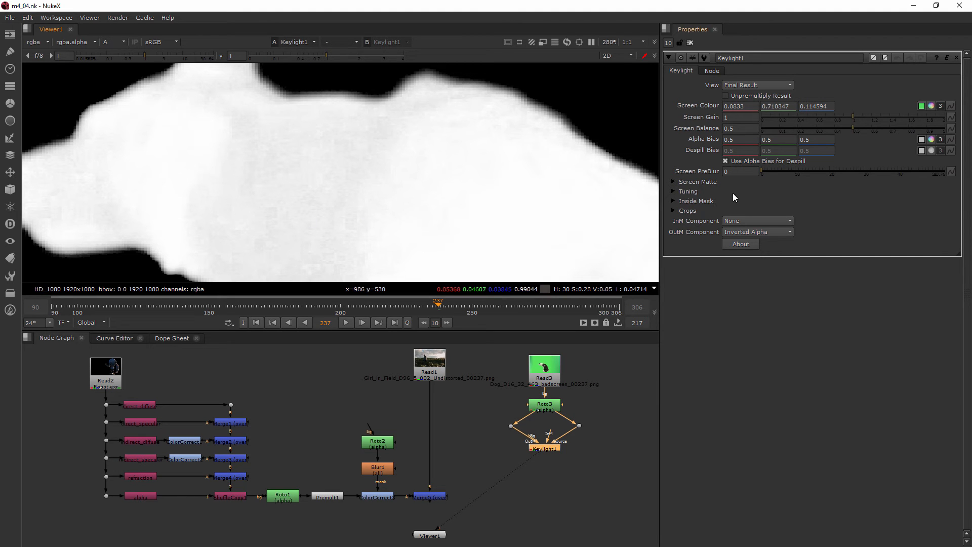
{"action": "mouse_move", "coordinate": [235, 168]}
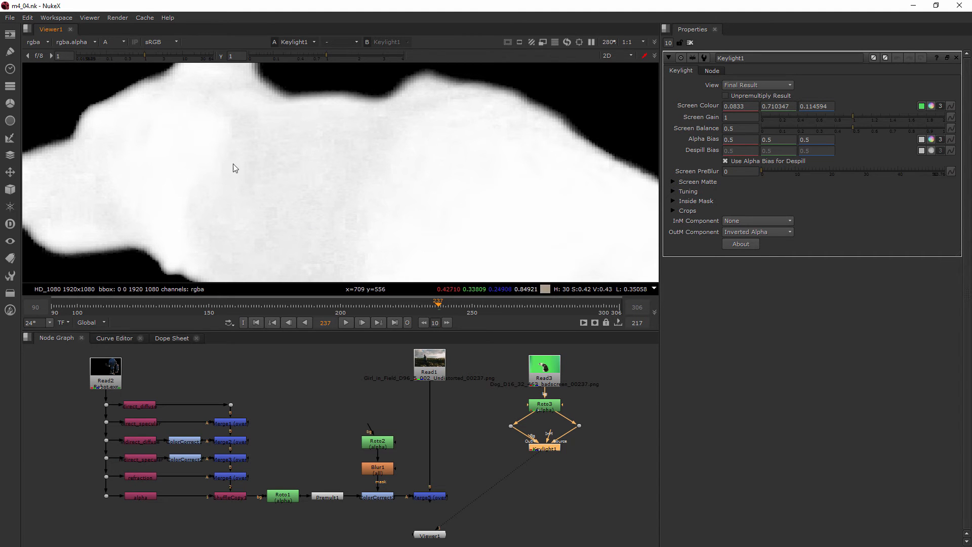
{"action": "mouse_move", "coordinate": [340, 144]}
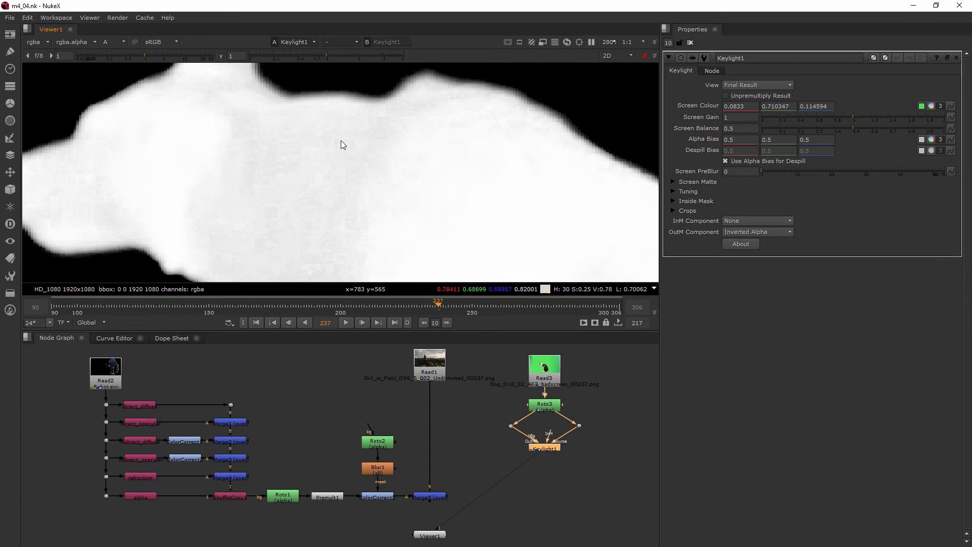
{"action": "mouse_move", "coordinate": [923, 146]}
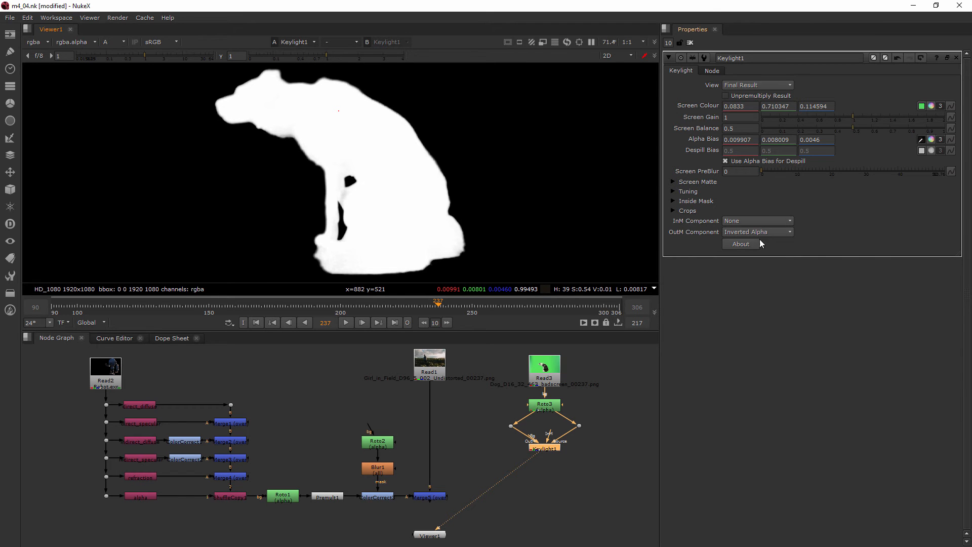
{"action": "mouse_move", "coordinate": [750, 183]}
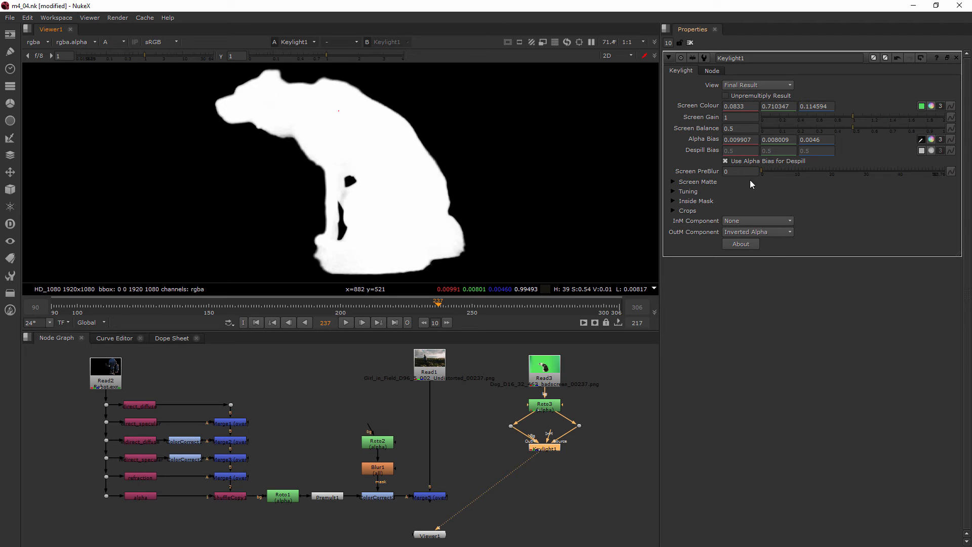
- Set Keylight1 Screen Matte Clip White to 0.49 and check the alpha
{"action": "left_click", "coordinate": [698, 181]}
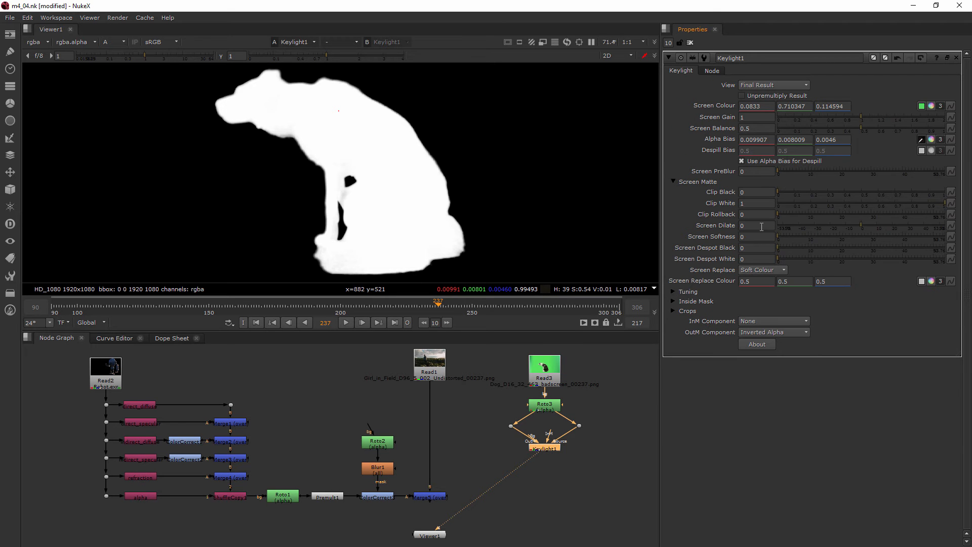
{"action": "mouse_move", "coordinate": [936, 204]}
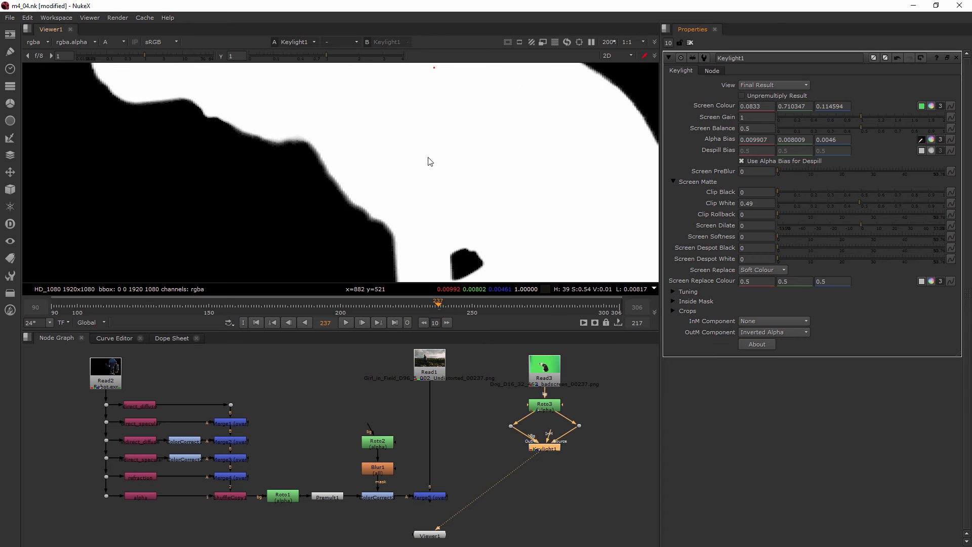
{"action": "scroll", "scroll_direction": "down", "scroll_amount": 3}
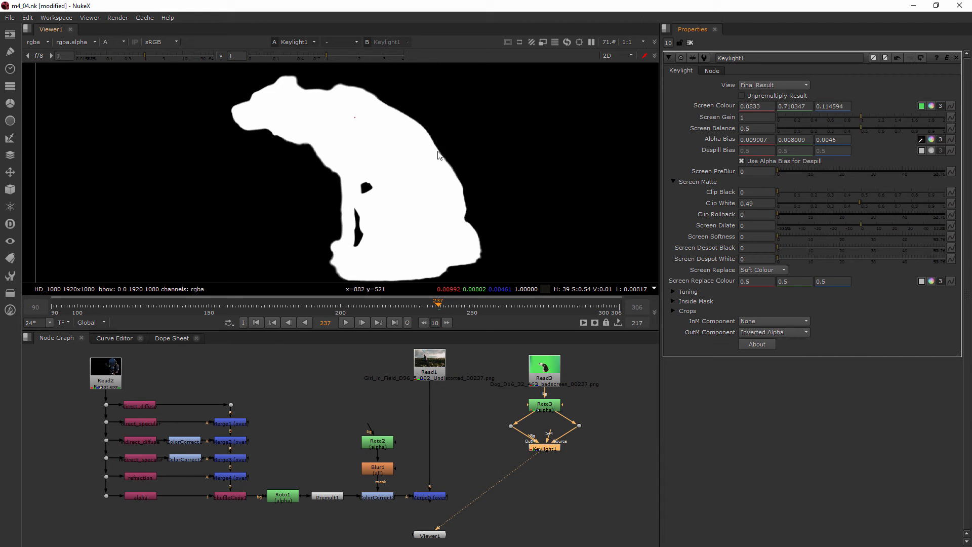
{"action": "mouse_move", "coordinate": [107, 132]}
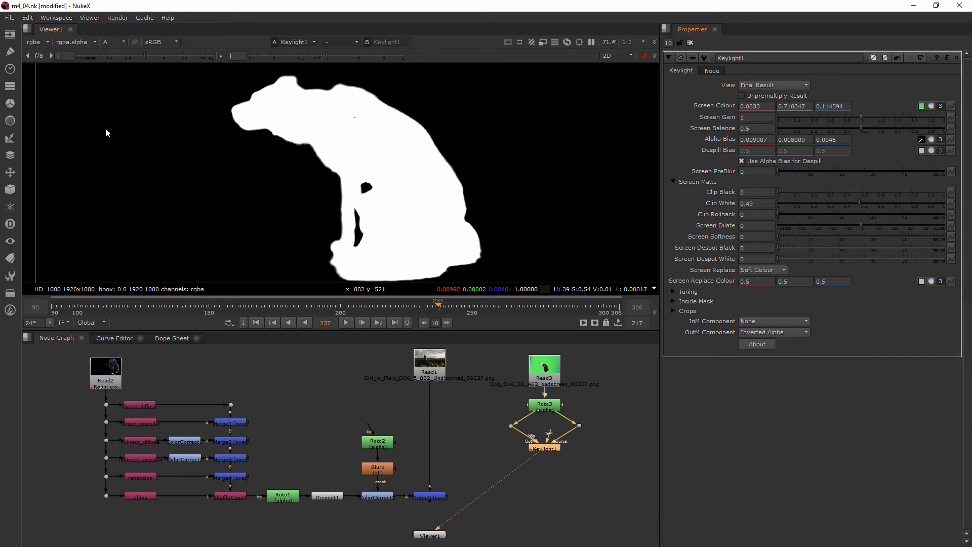
{"action": "mouse_move", "coordinate": [172, 204]}
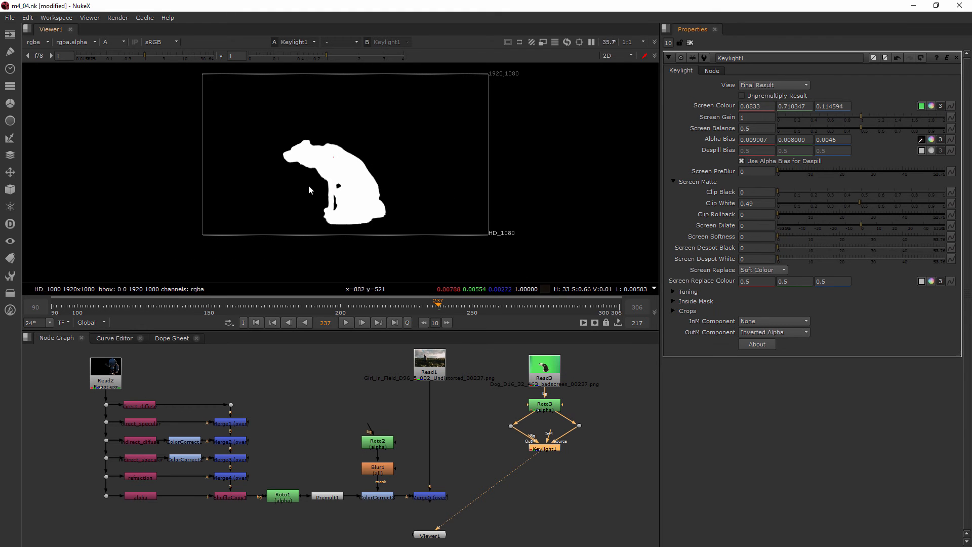
{"action": "scroll", "scroll_direction": "up", "scroll_amount": 3}
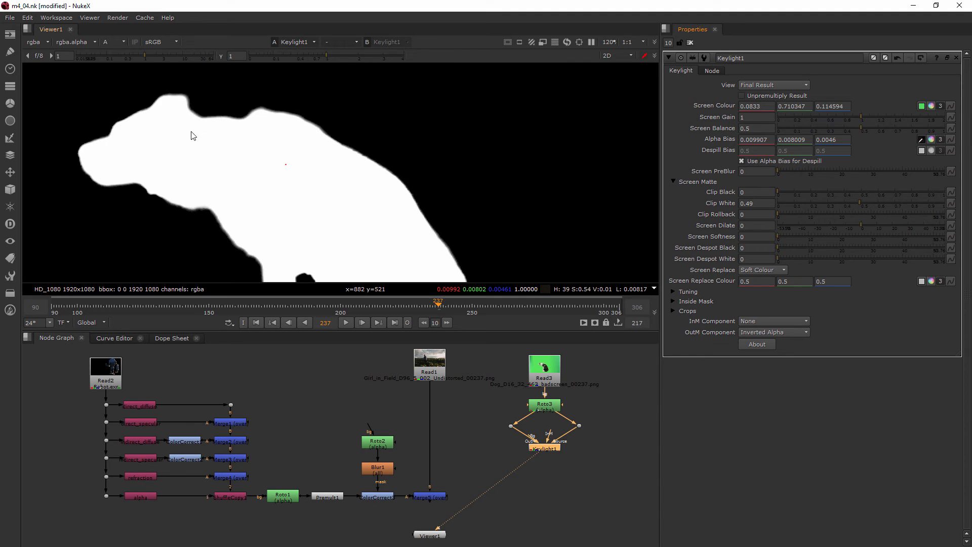
- View the keyed dog in RGB and set Screen Dilate to -1
{"action": "left_click", "coordinate": [111, 41]}
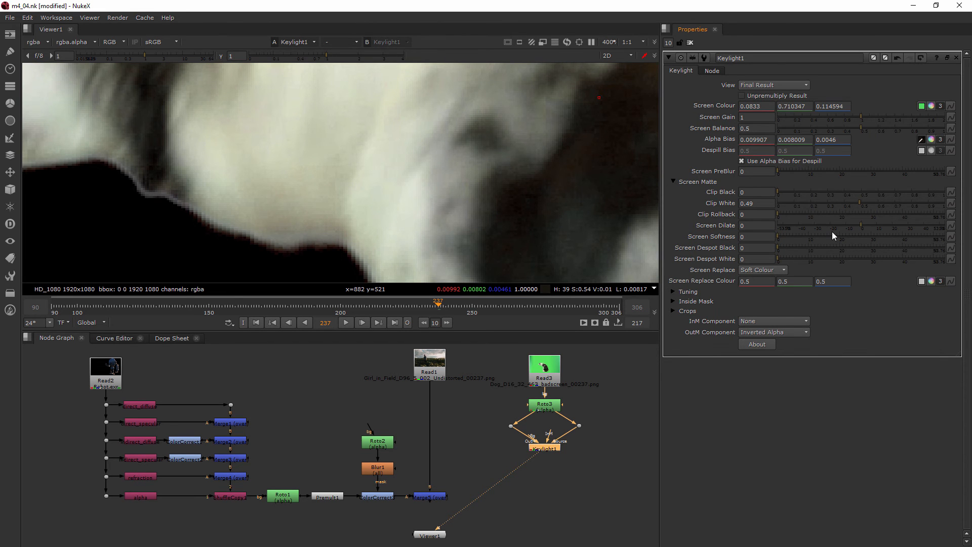
{"action": "left_click", "coordinate": [754, 225]}
{"action": "type", "text": "-1"}
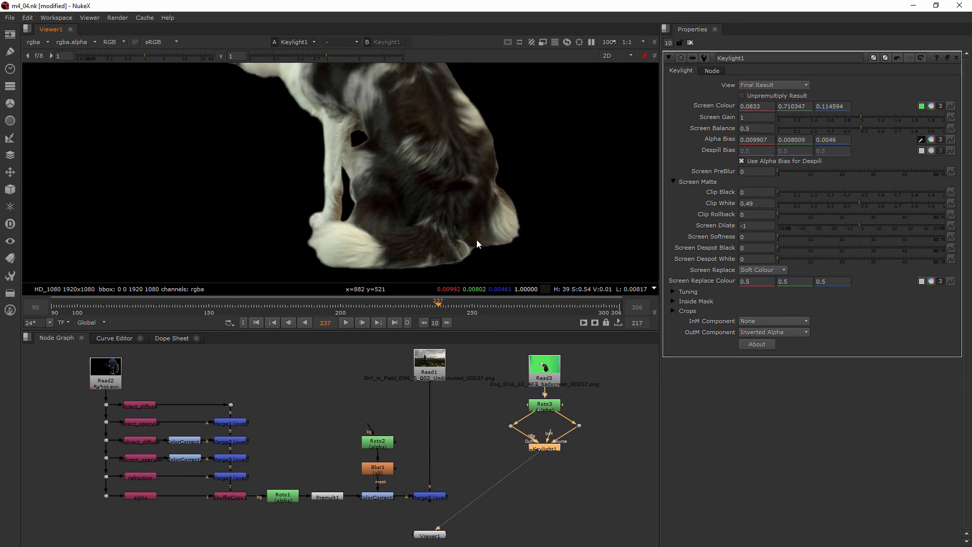
{"action": "scroll", "scroll_direction": "down", "scroll_amount": 3}
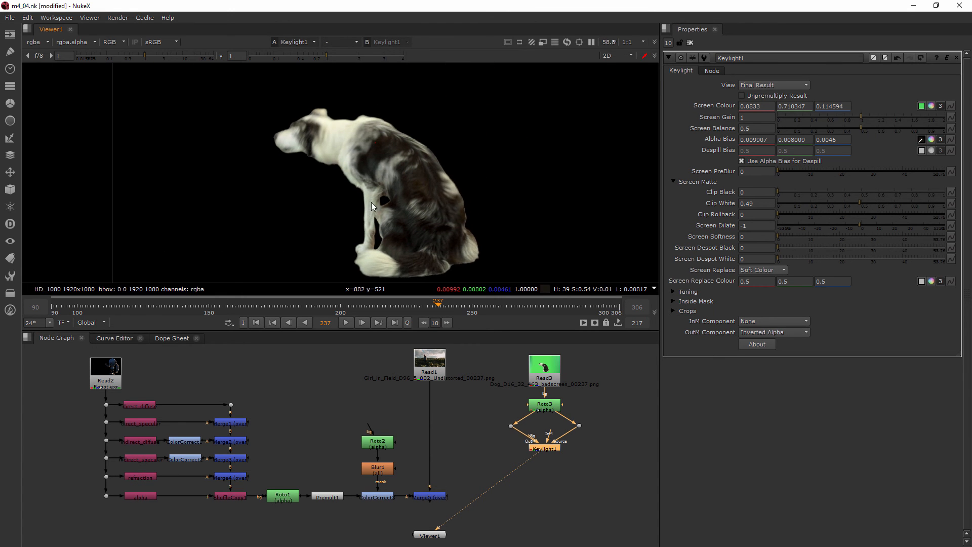
{"action": "mouse_move", "coordinate": [647, 210]}
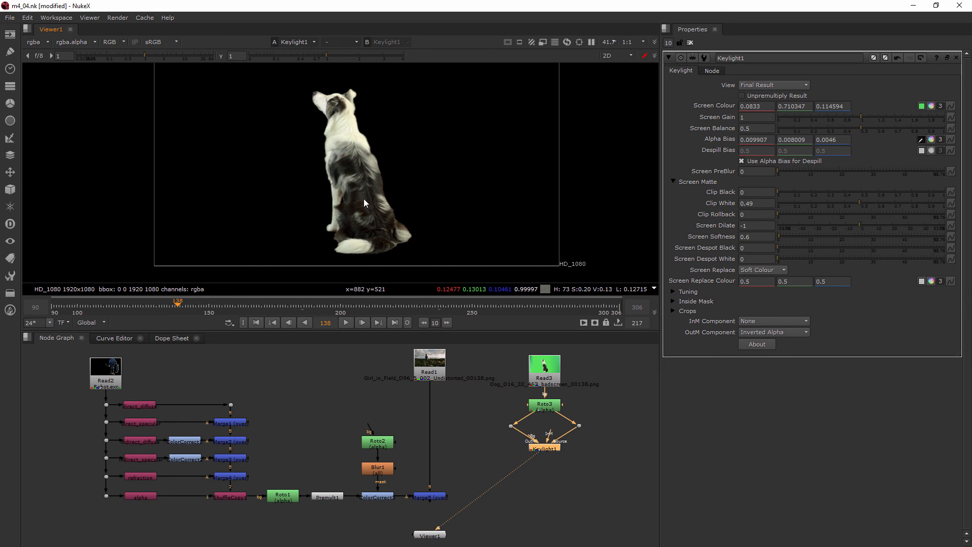
{"action": "mouse_move", "coordinate": [402, 182]}
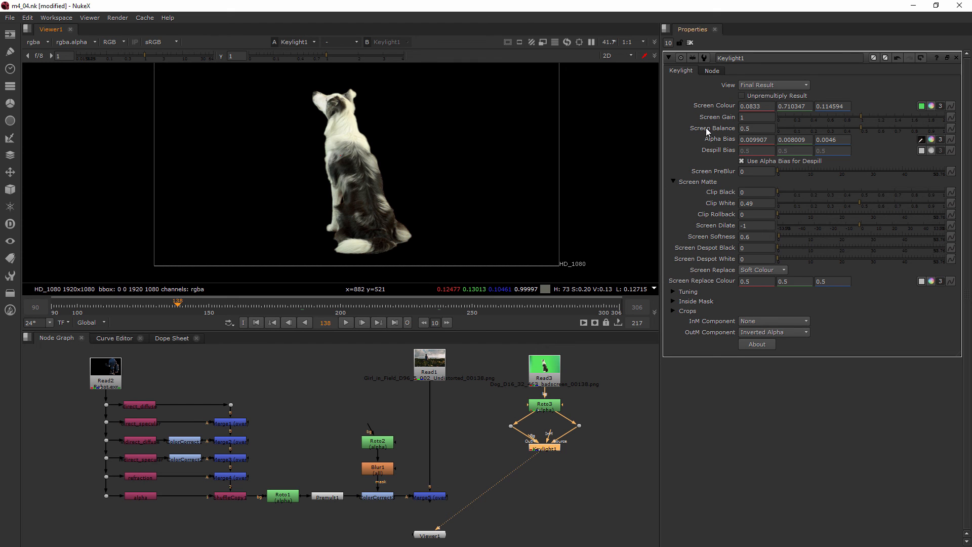
{"action": "mouse_move", "coordinate": [860, 130]}
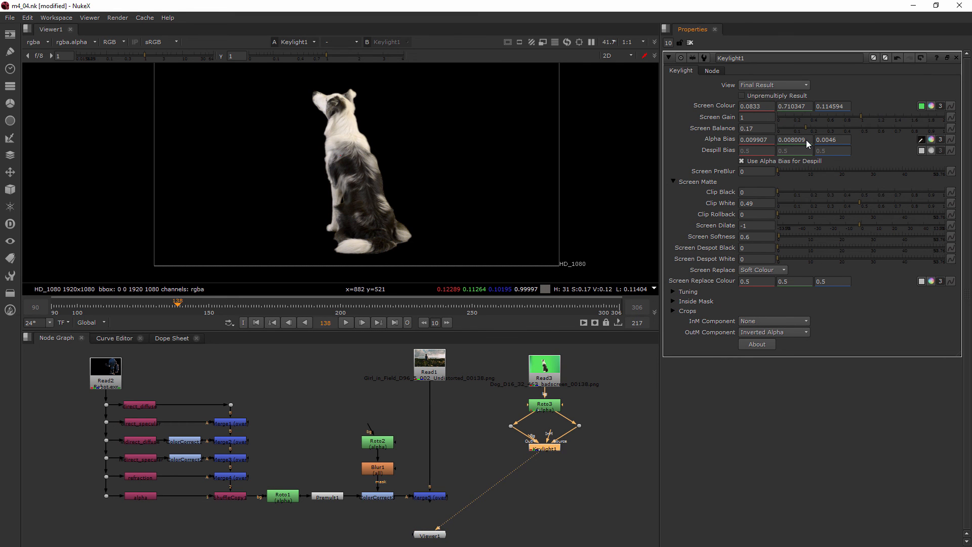
{"action": "mouse_move", "coordinate": [778, 138]}
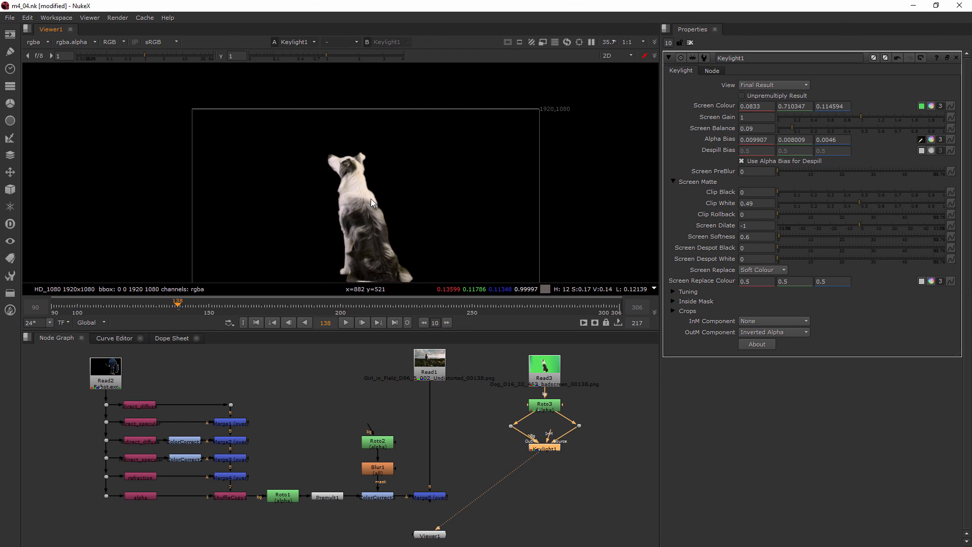
- Set Screen Softness to 0.6 and Screen Balance to 0.09 in Keylight1
{"action": "scroll", "scroll_direction": "up", "scroll_amount": 3}
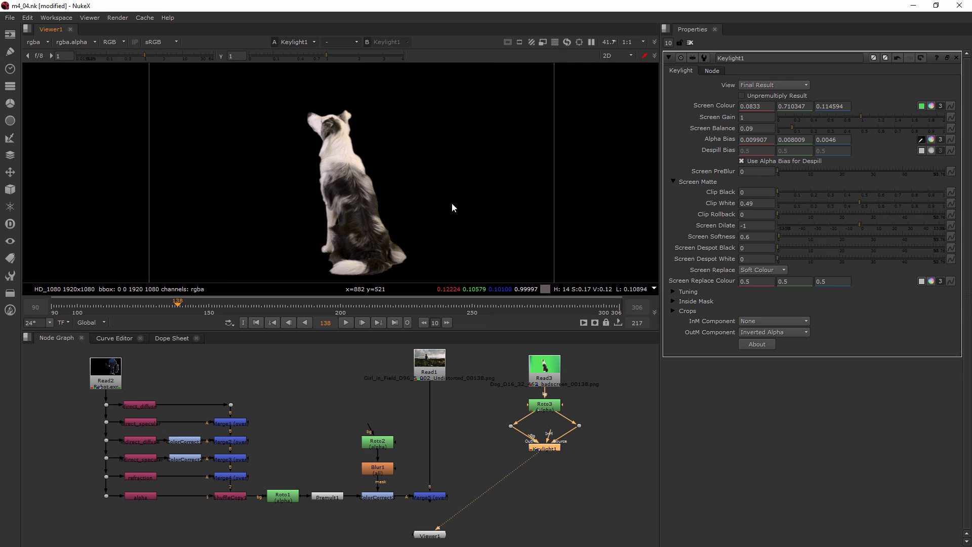
{"action": "mouse_move", "coordinate": [449, 197]}
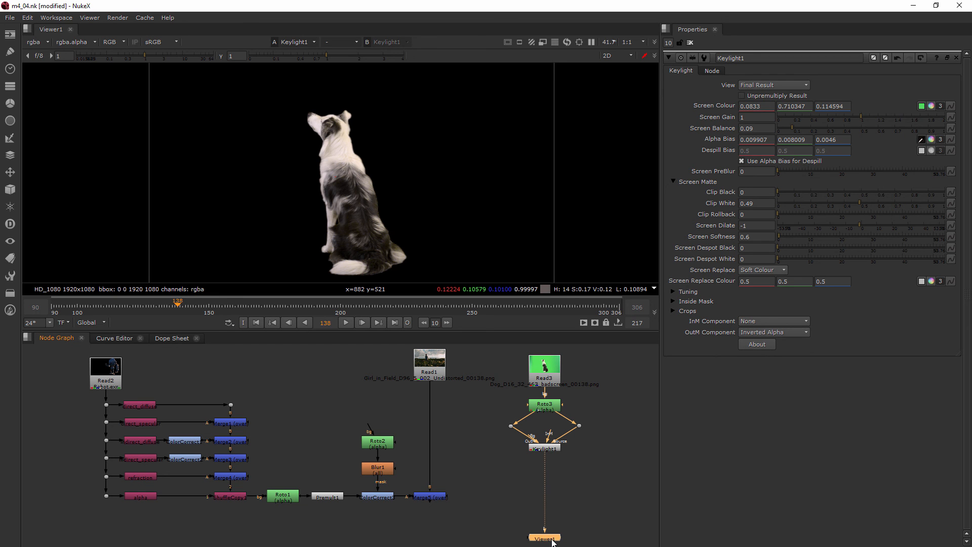
{"action": "mouse_move", "coordinate": [426, 246]}
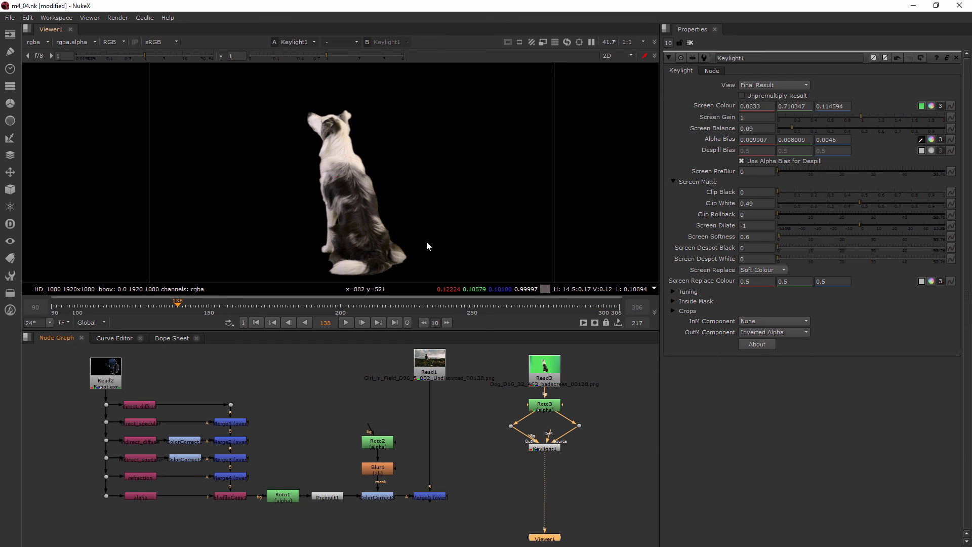
{"action": "mouse_move", "coordinate": [472, 185]}
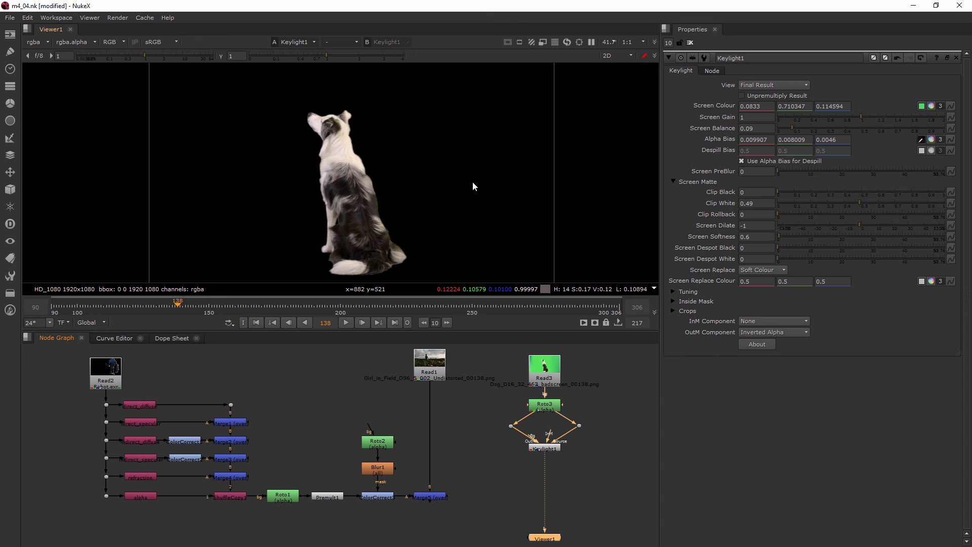